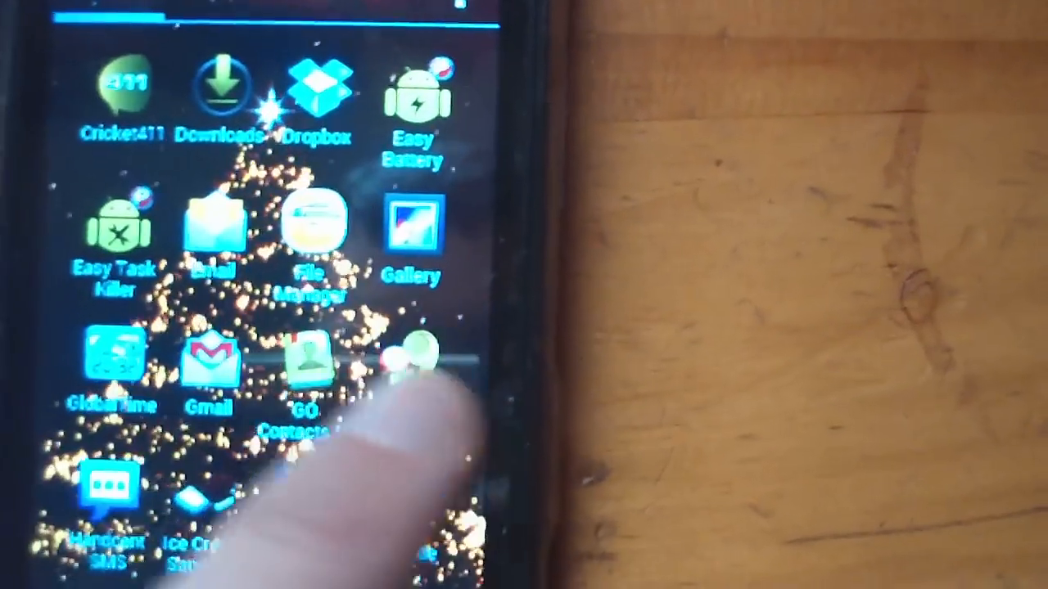
pyautogui.scroll(-3)
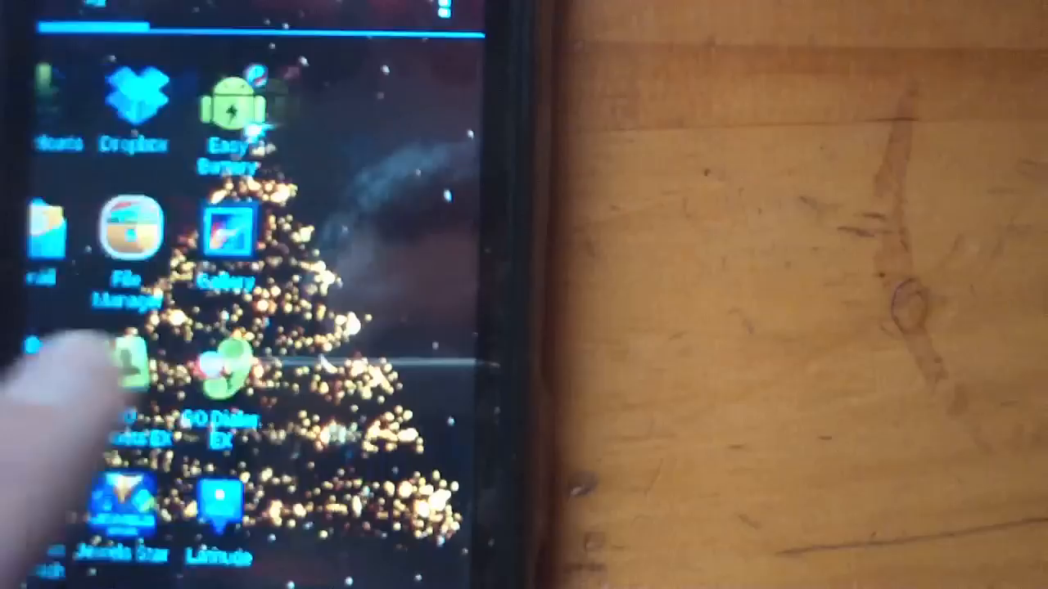